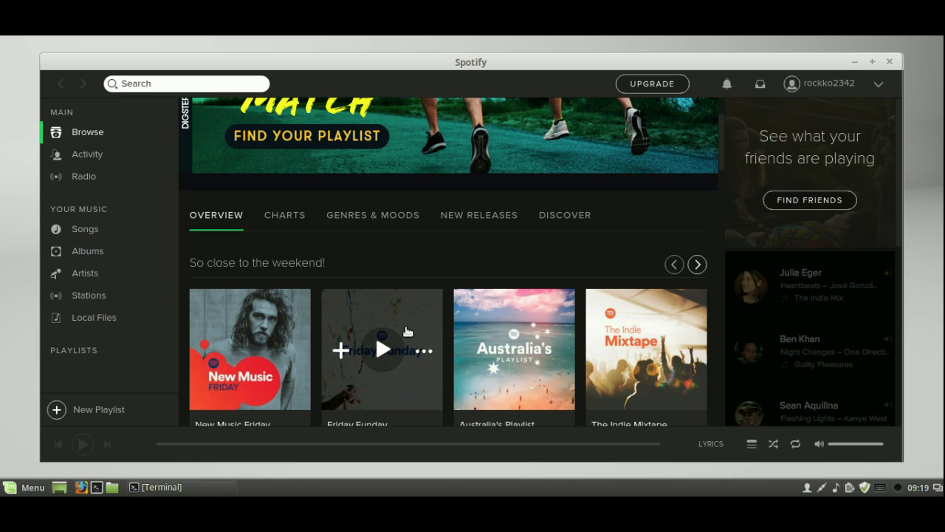
mouse_move(425, 259)
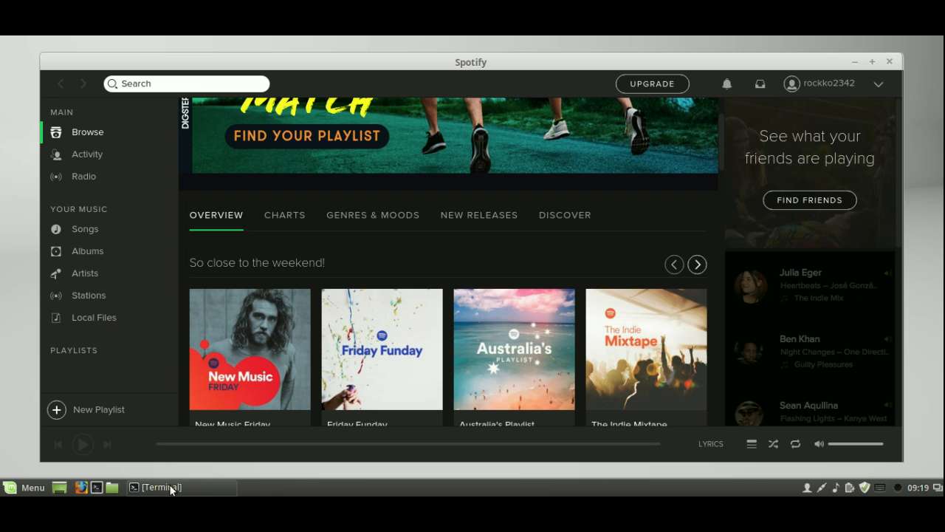
Bring the terminal forward over Spotify, enlarged and repositioned for running commands.
left_click(158, 488)
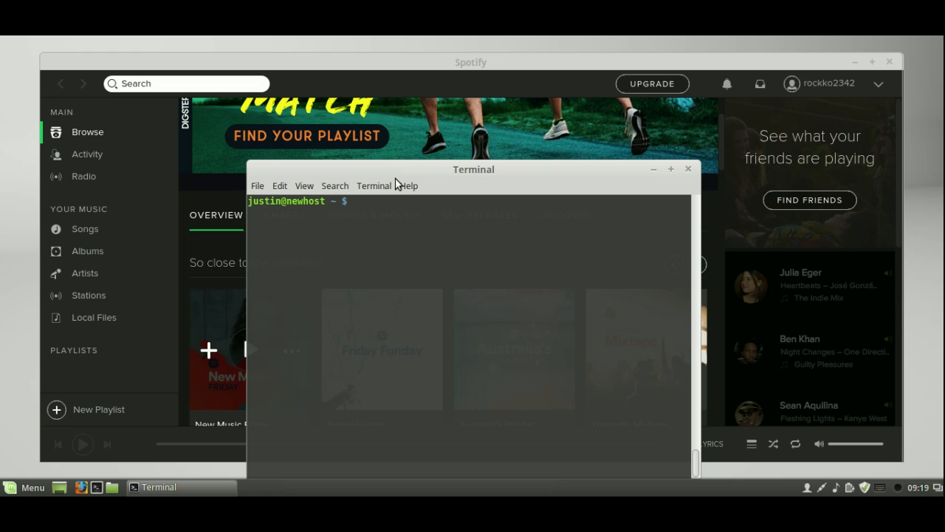
mouse_move(399, 178)
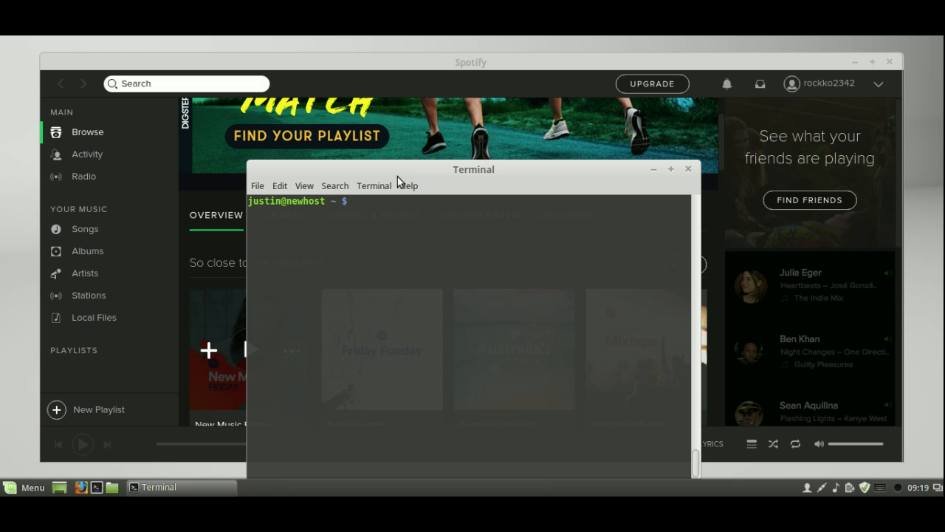
left_click_drag(473, 168, 472, 133)
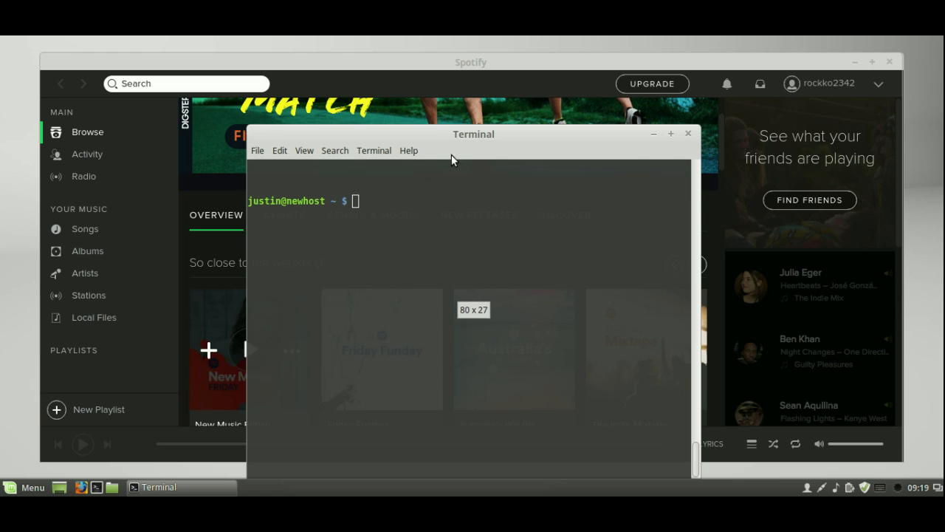
left_click_drag(472, 132, 452, 116)
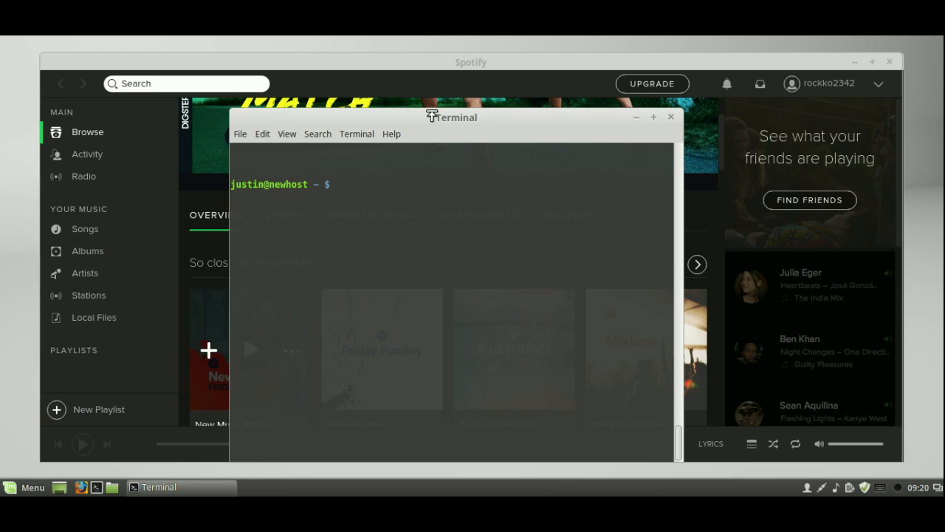
Import Spotify's apt signing key from keyserver.ubuntu.com and write the stable non-free repository to spotify.list.
type("echo deb http://repository.spotify.com stable non-free | sudo tee /etc/apt/sources.list.d/spotify.list")
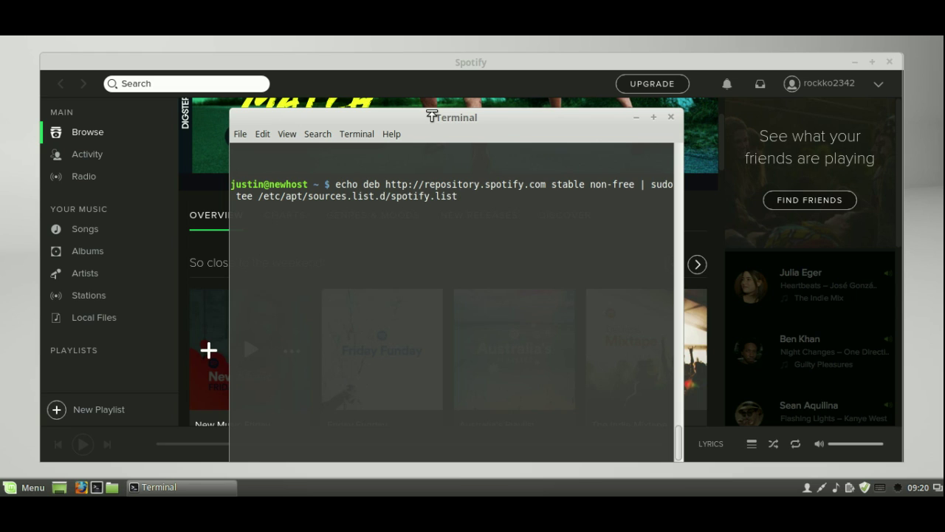
type("sudo apt-key adv --keyserver hkp://keyserver.ubuntu.com:80 --recv-keys BBEBDCB318AD50EC6865090613B00F1FD2C19886")
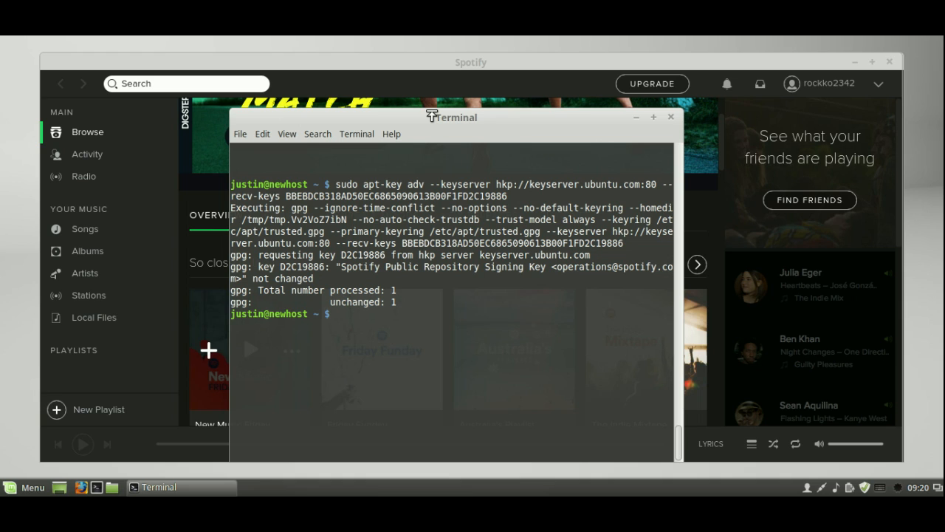
type("sudo apt-key adv --keyserver hkp://keyserver.ubuntu.com:80 --recv-keys BBEBDCB318AD50EC6865090613B00F1FD2C19886")
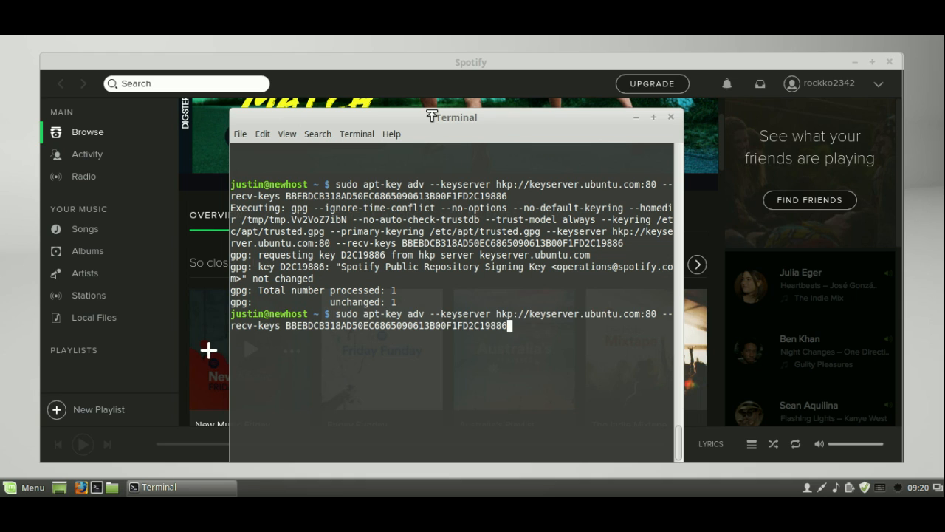
type("echo deb http://repository.spotify.com stable non-free | sudo tee /etc/apt/sources.list.d/spotify.list")
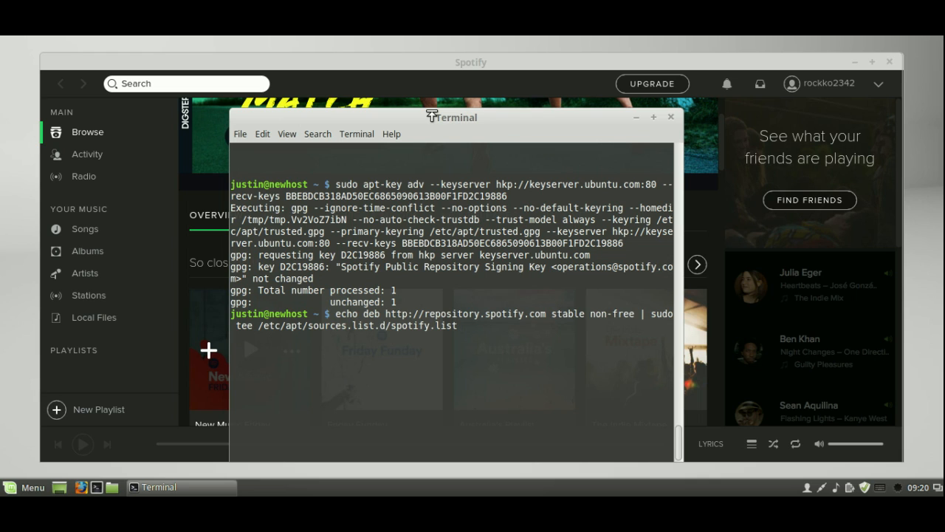
key("Return")
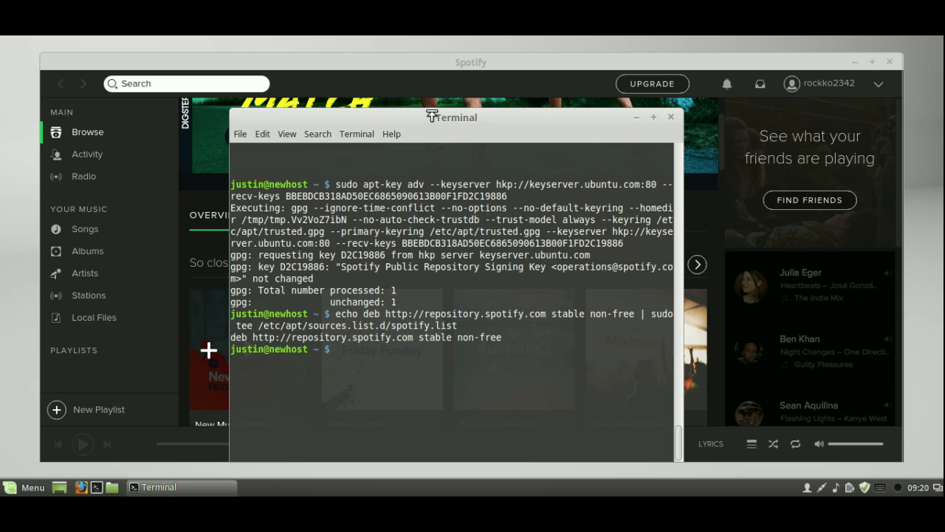
Refresh the package lists with sudo apt update so the Spotify repository is included.
type("sudo")
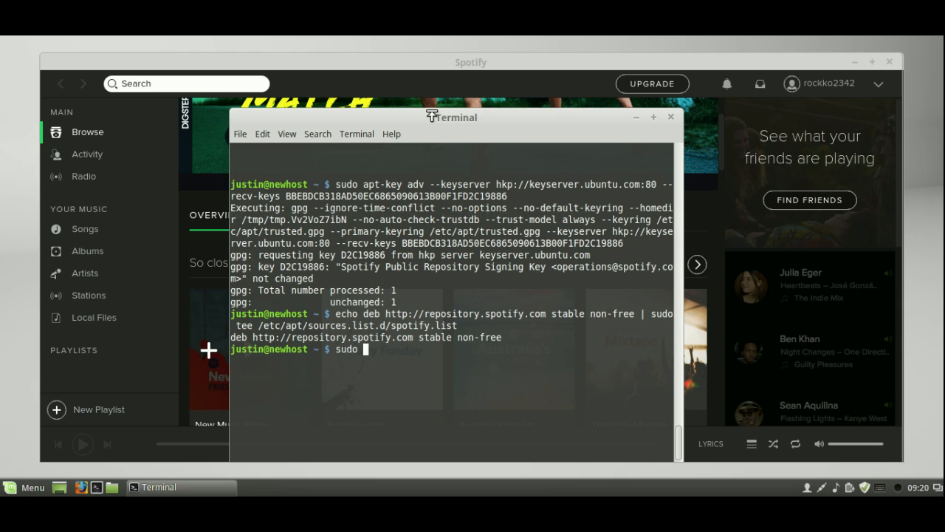
type("apt")
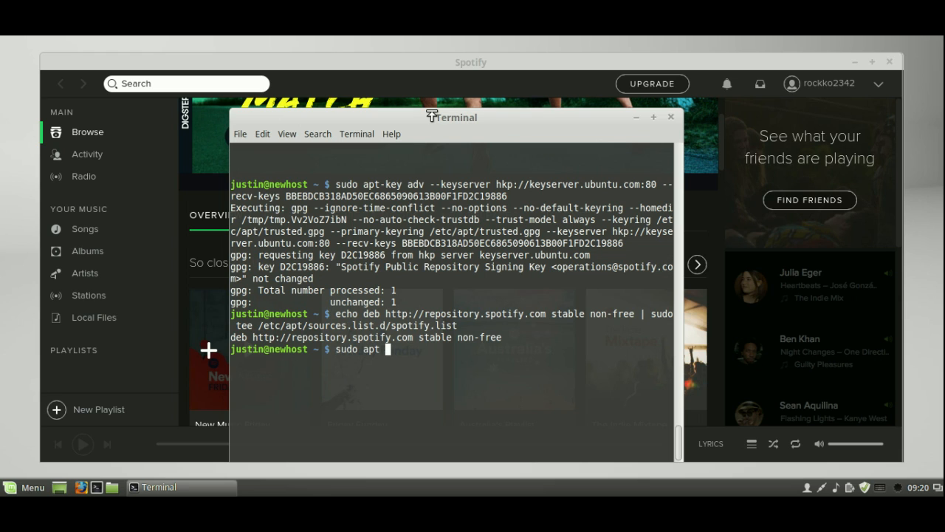
type("update")
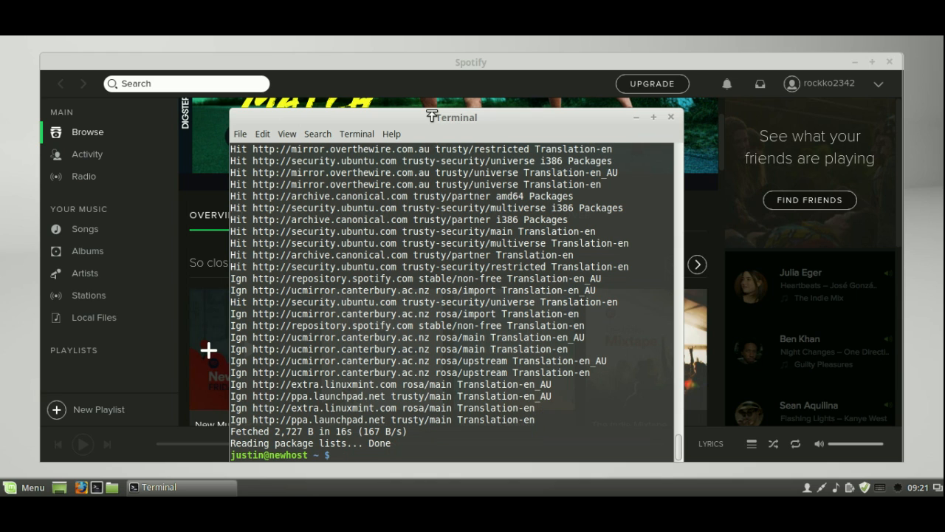
Install spotify-client with sudo apt install -y, reported as already the newest version.
type("su")
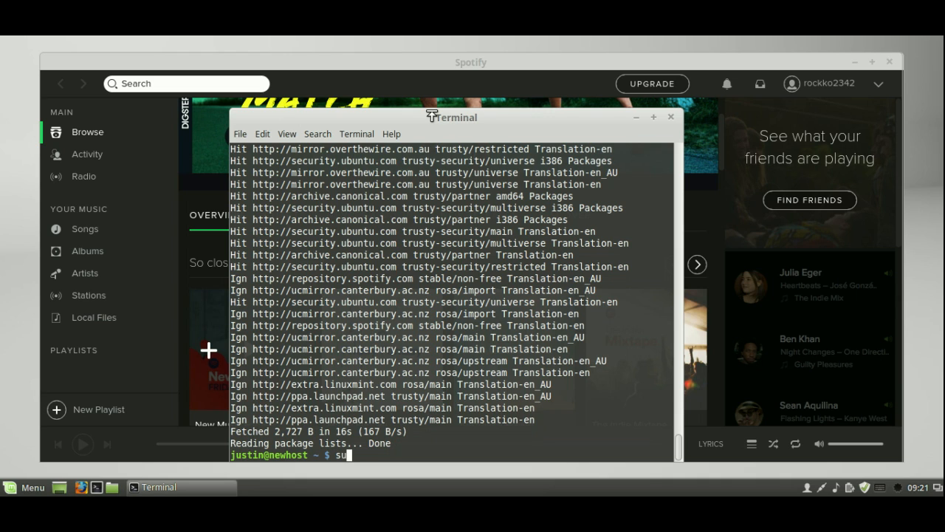
type("do apt i")
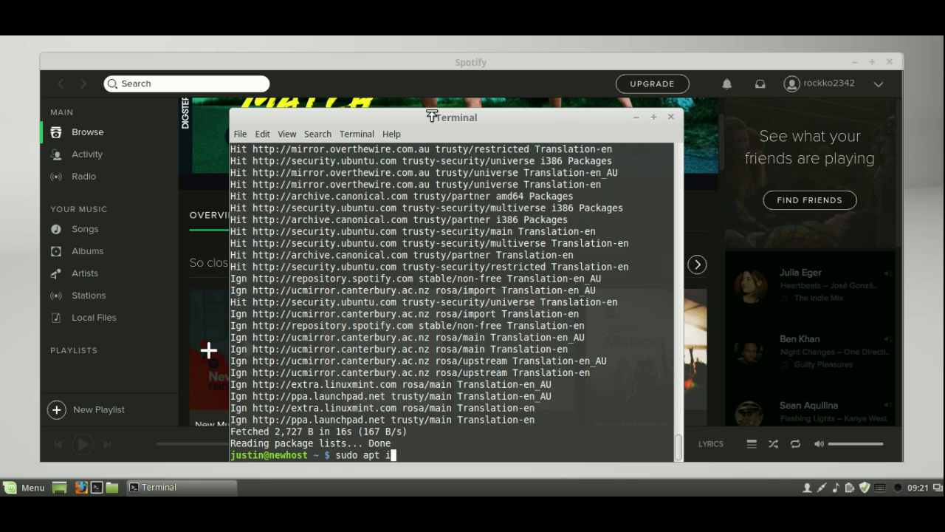
type("nstall spotify-client -")
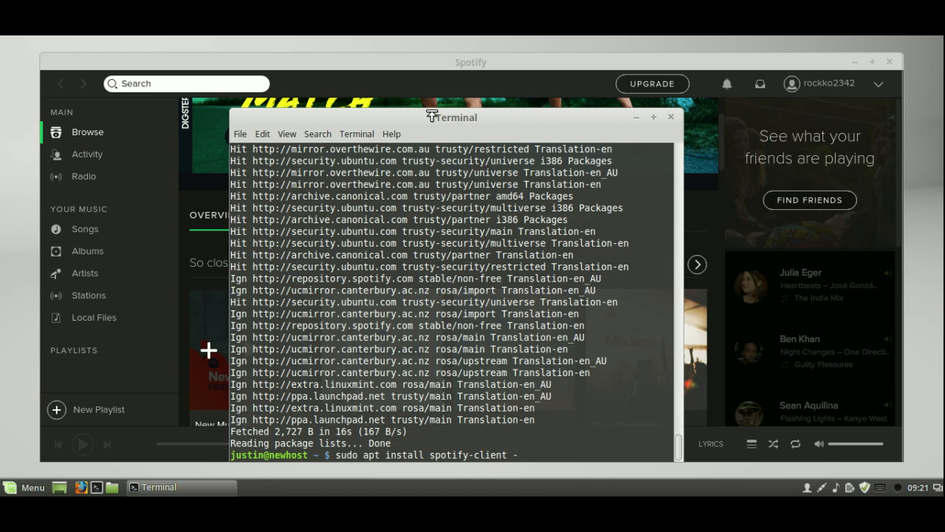
type("y")
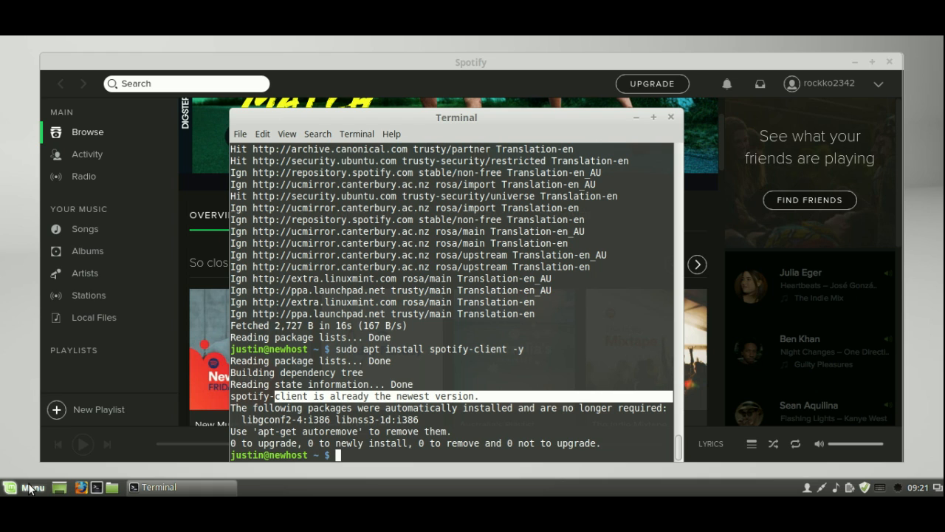
Search 'spo' in the Mint Menu for Spotify, then minimize the terminal to reveal Spotify.
left_click(28, 487)
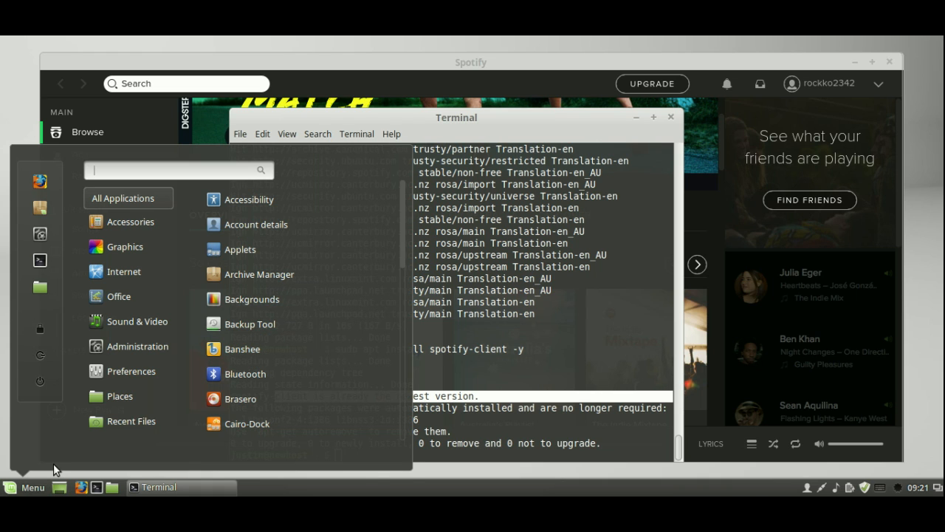
mouse_move(235, 299)
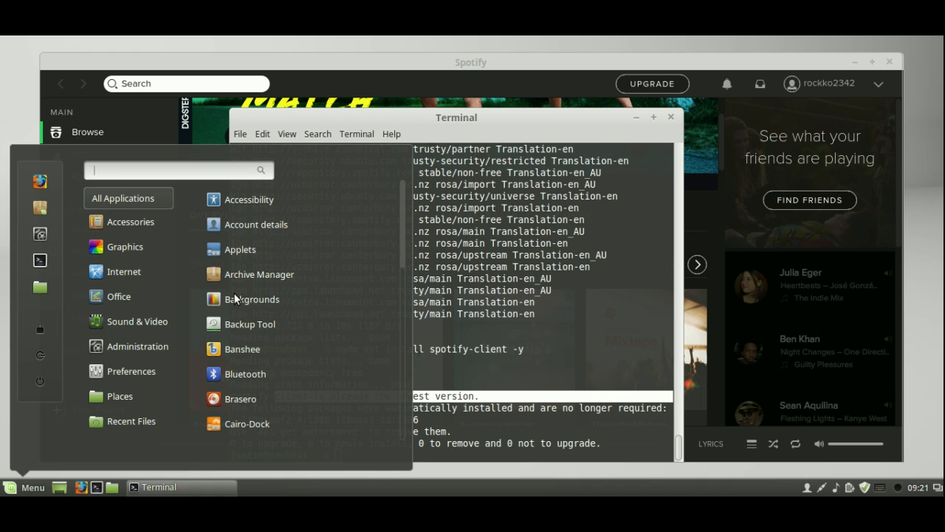
type("p")
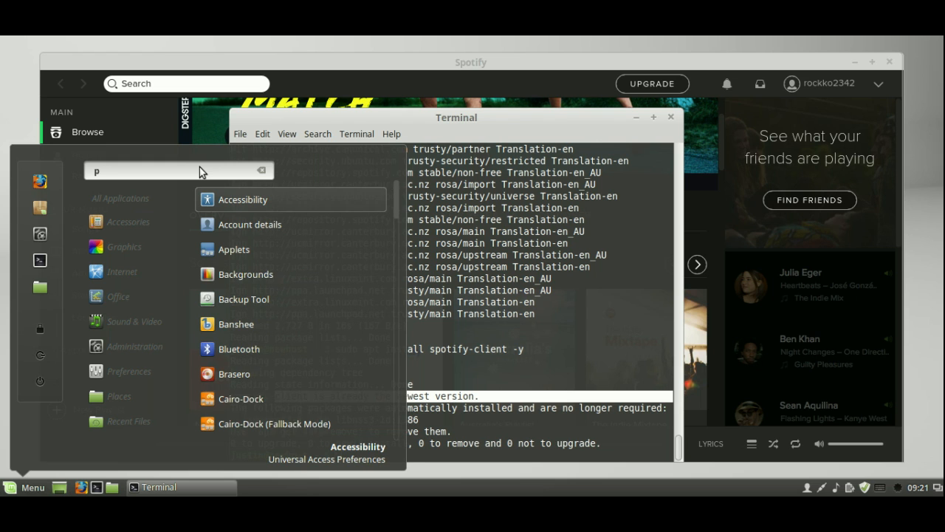
type("spo")
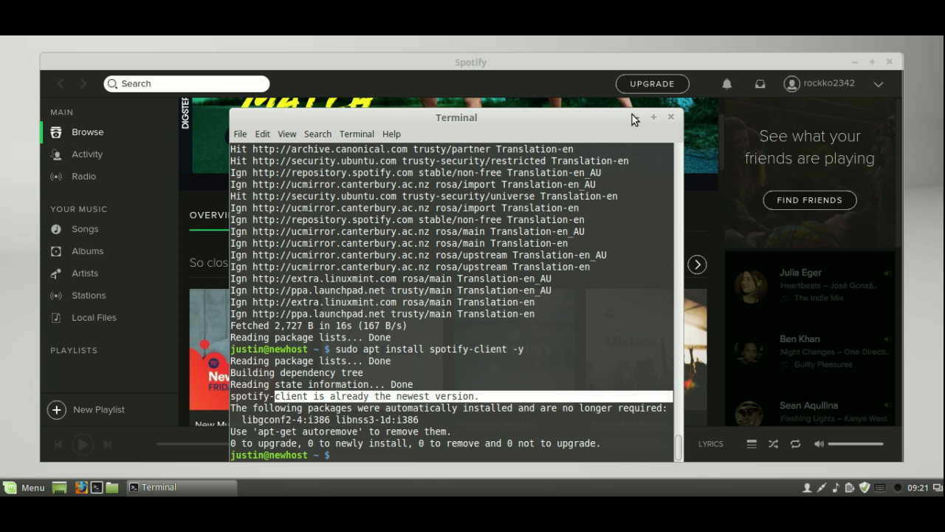
left_click(671, 116)
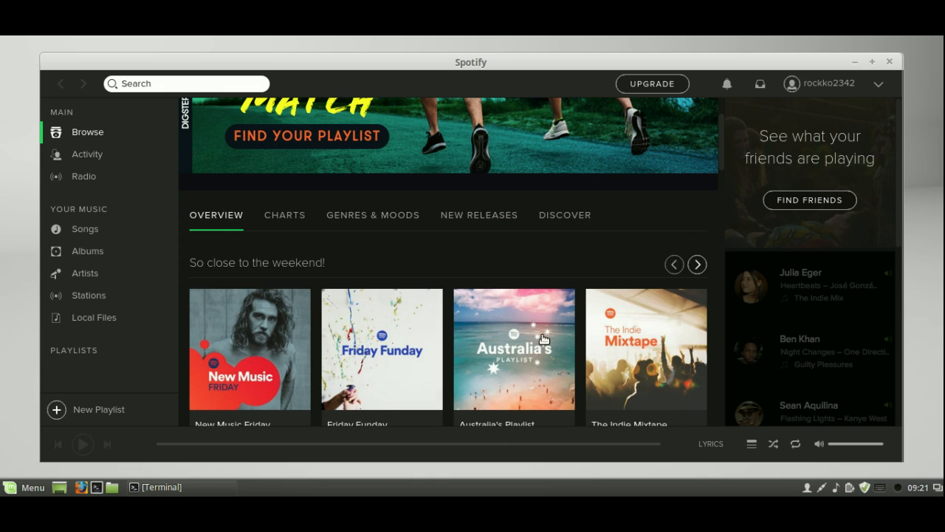
mouse_move(400, 160)
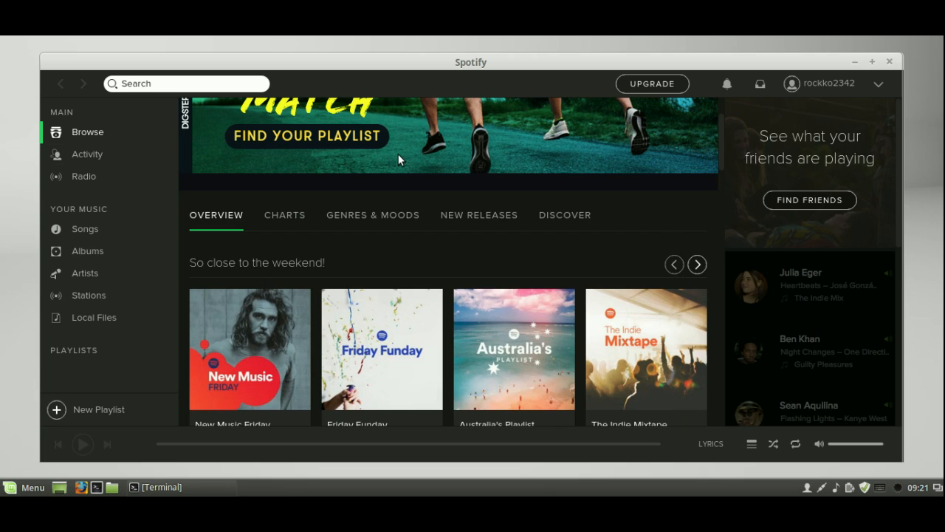